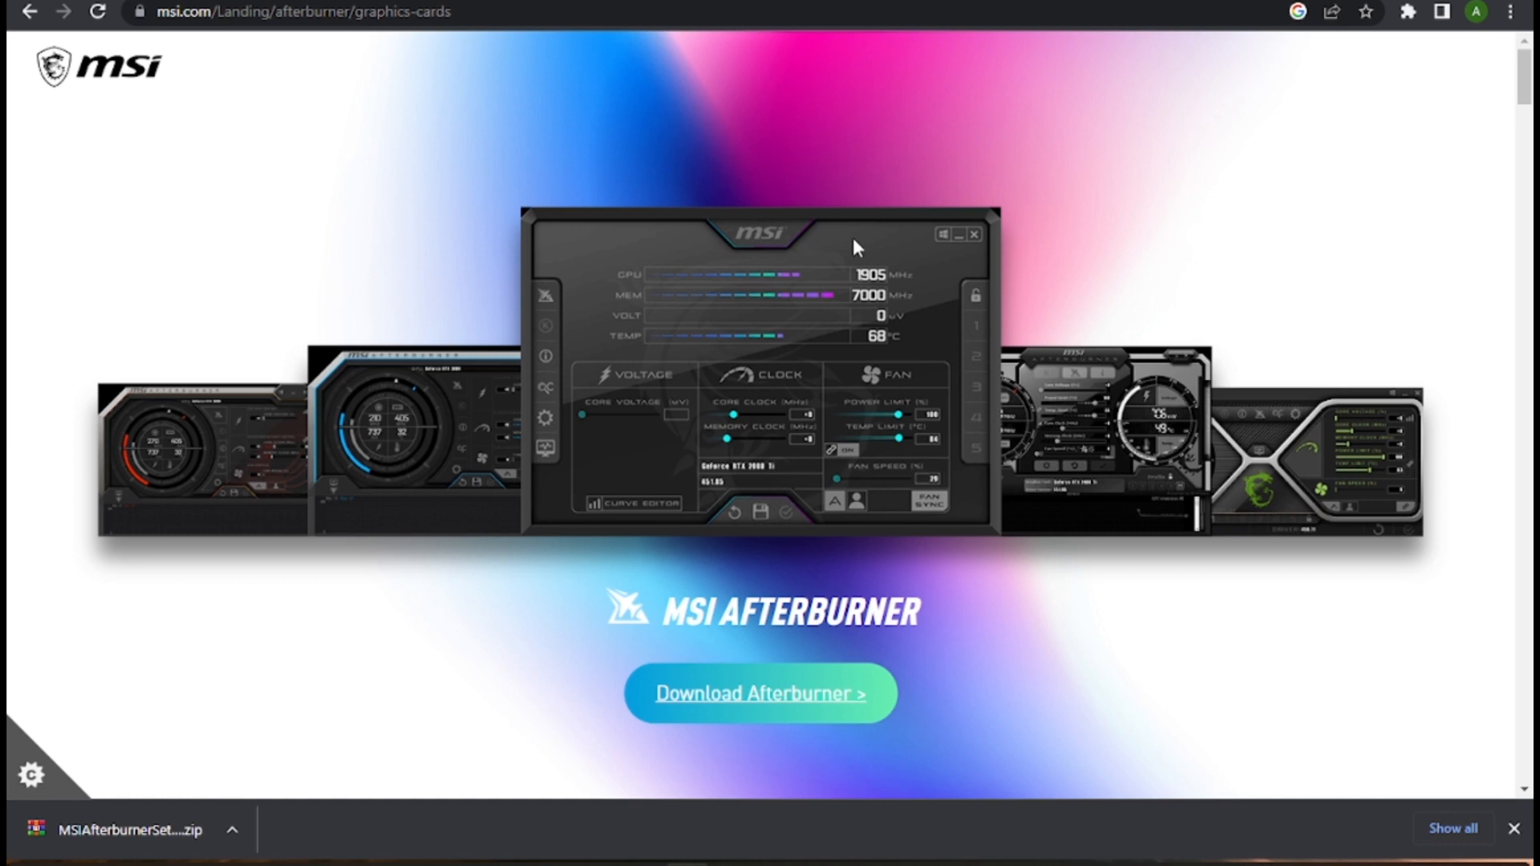
{"action": "mouse_move", "coordinate": [162, 858]}
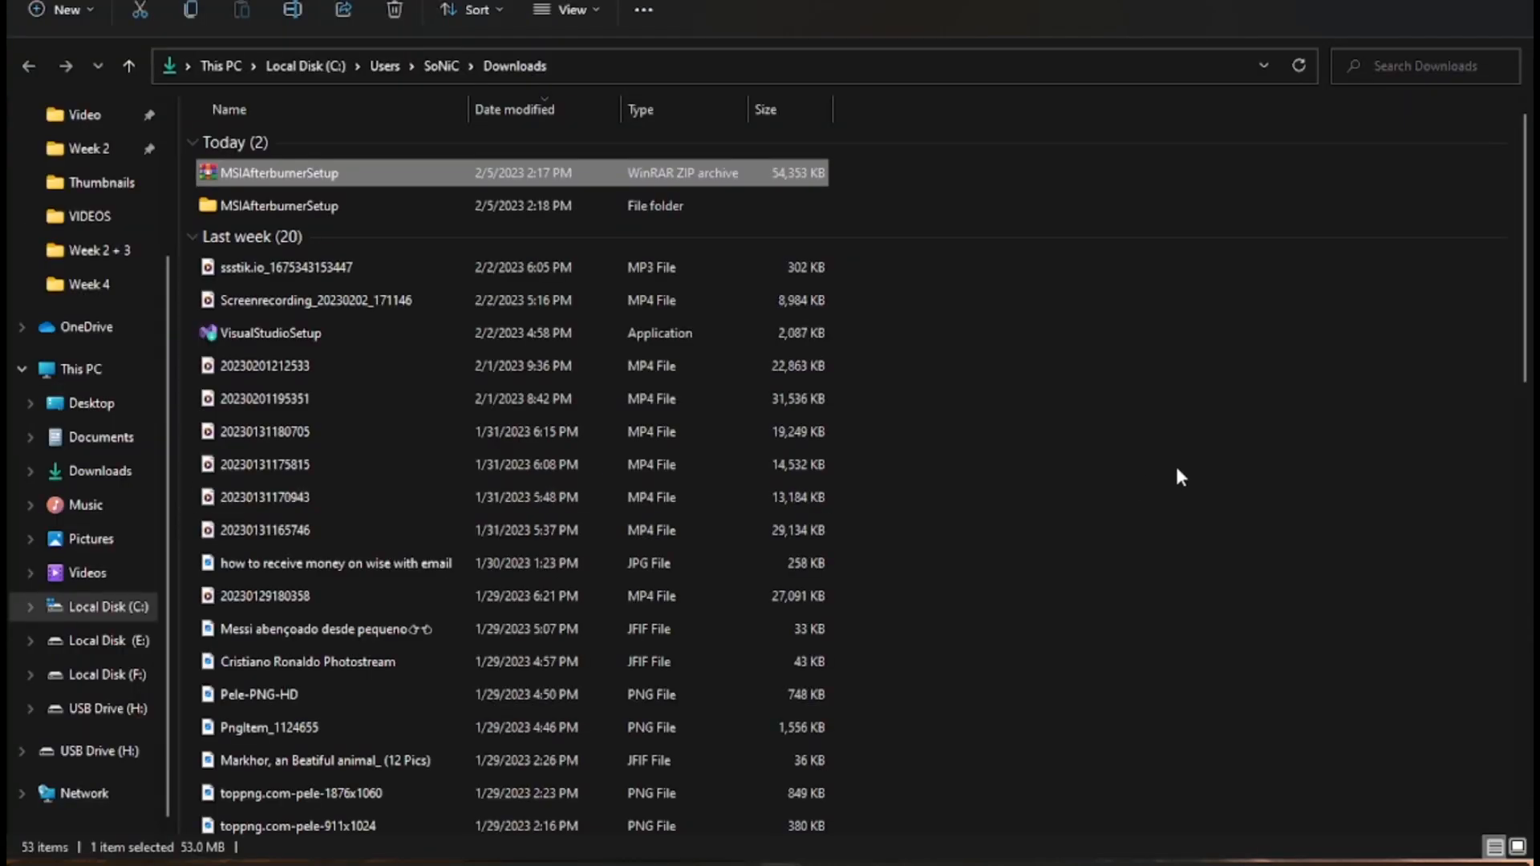
Open the downloaded MSIAfterburnerSetup archive from the Downloads folder
{"action": "double_click", "coordinate": [279, 205]}
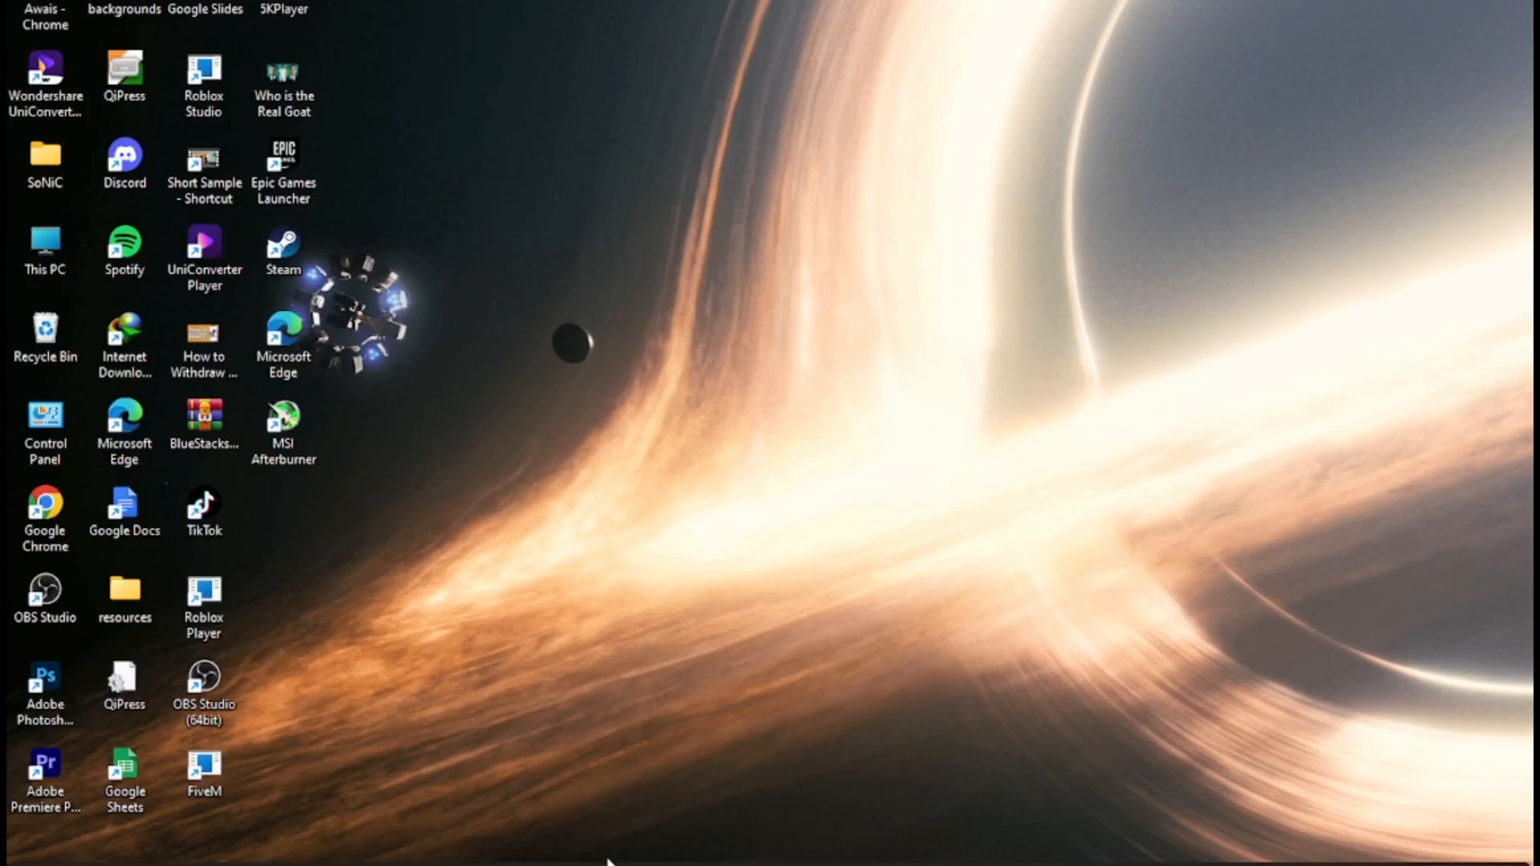
Search 'ms' in Start to find MSI Afterburner
{"action": "type", "text": "ms"}
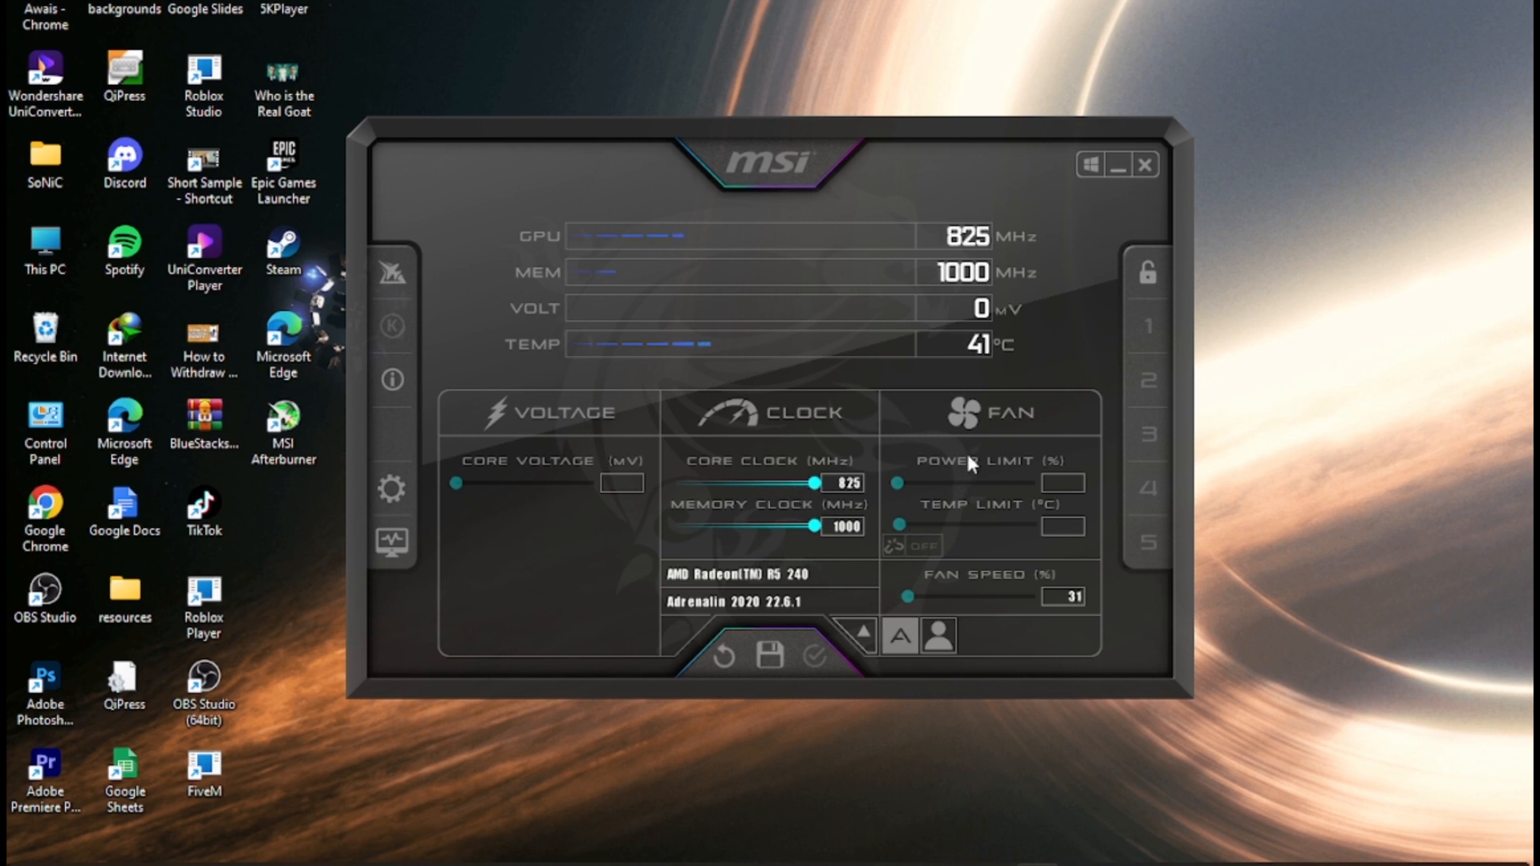
{"action": "mouse_move", "coordinate": [958, 497]}
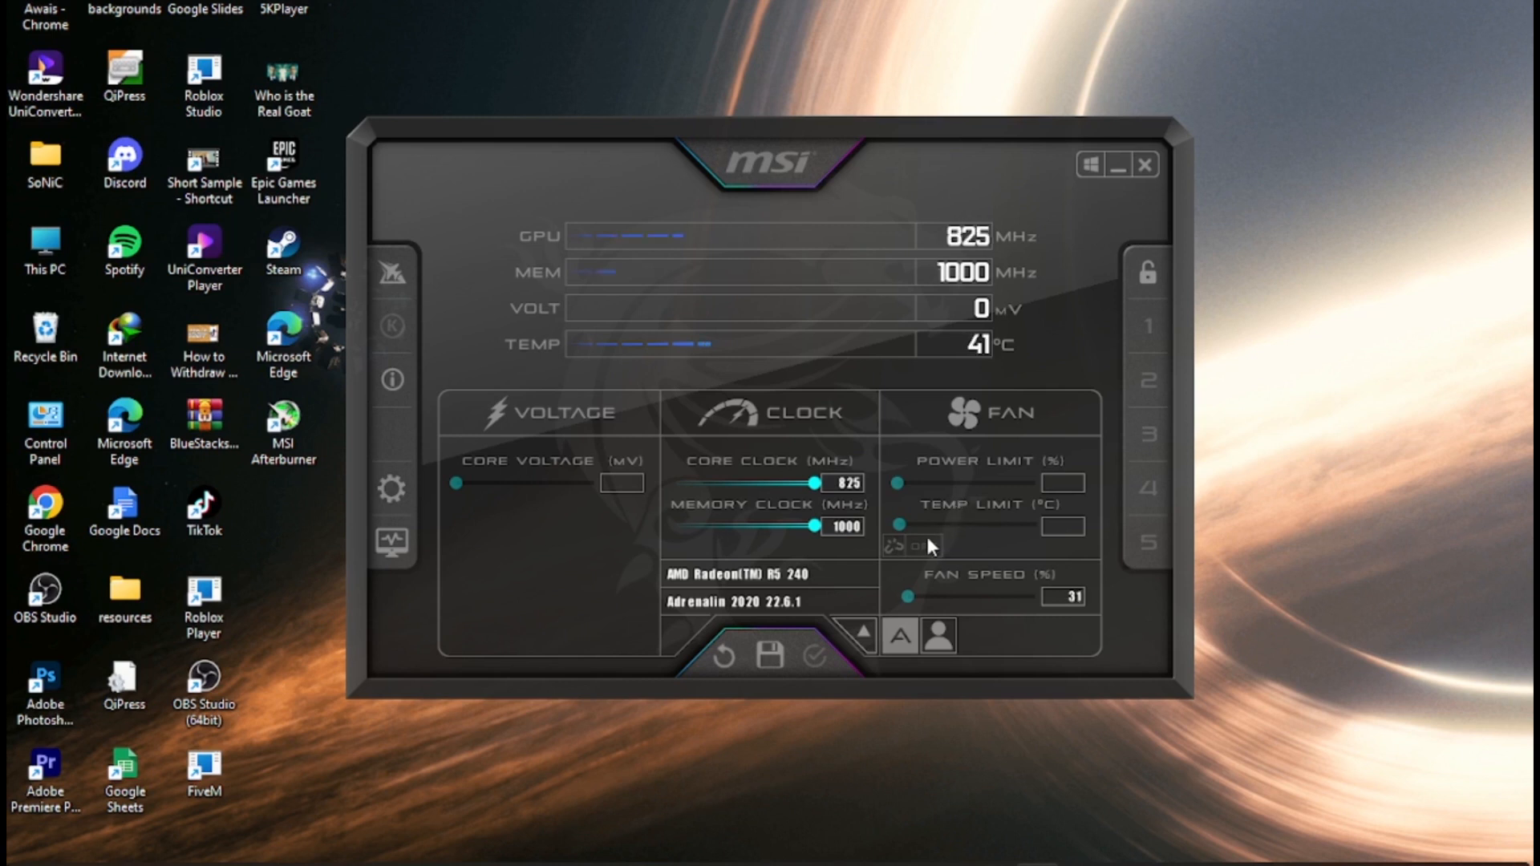
{"action": "mouse_move", "coordinate": [894, 546]}
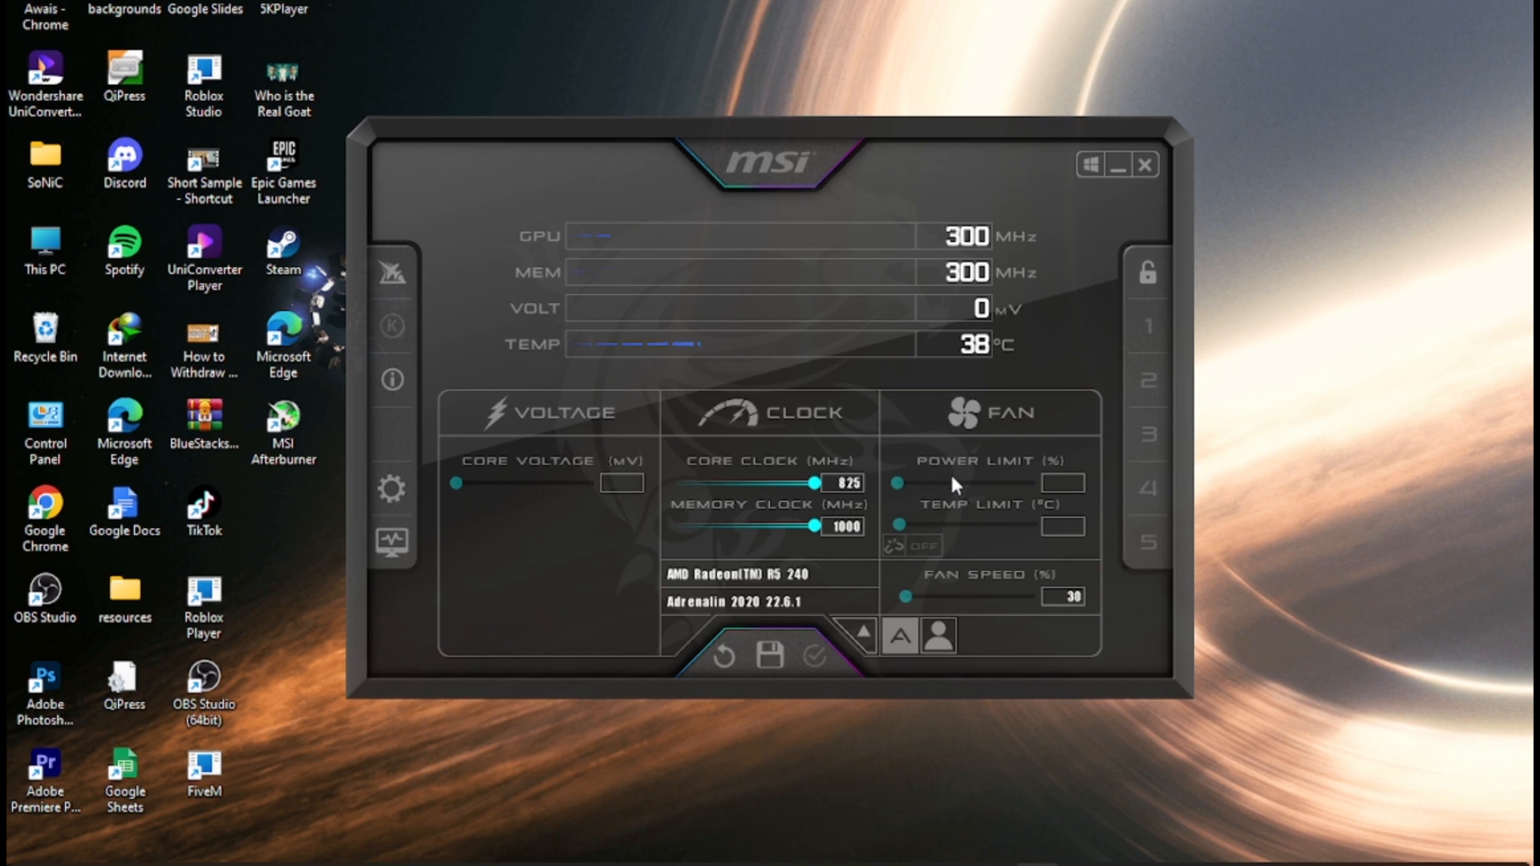
{"action": "mouse_move", "coordinate": [967, 475]}
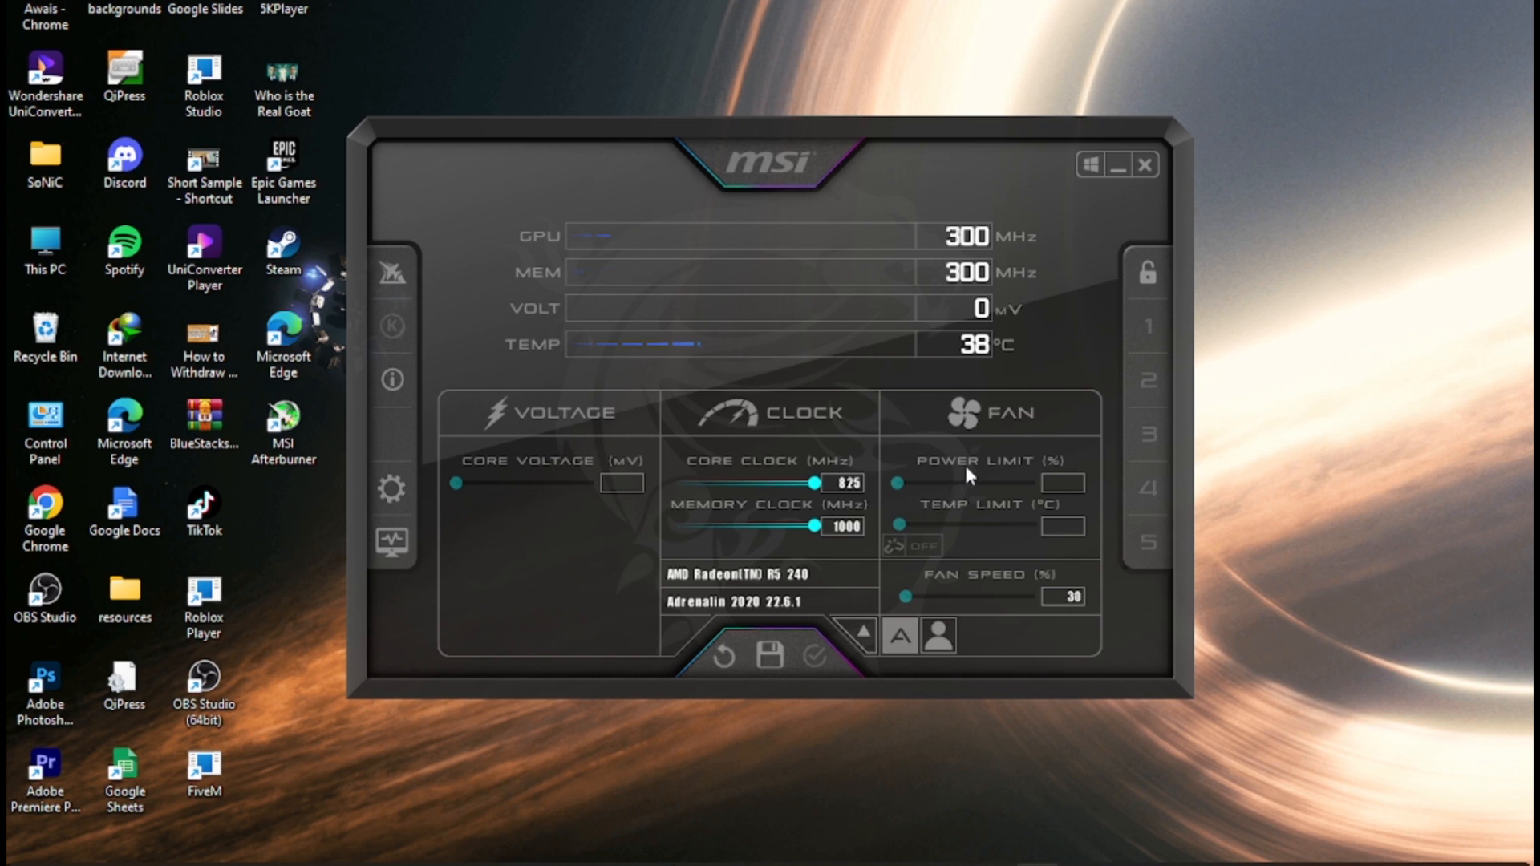
{"action": "mouse_move", "coordinate": [1145, 193]}
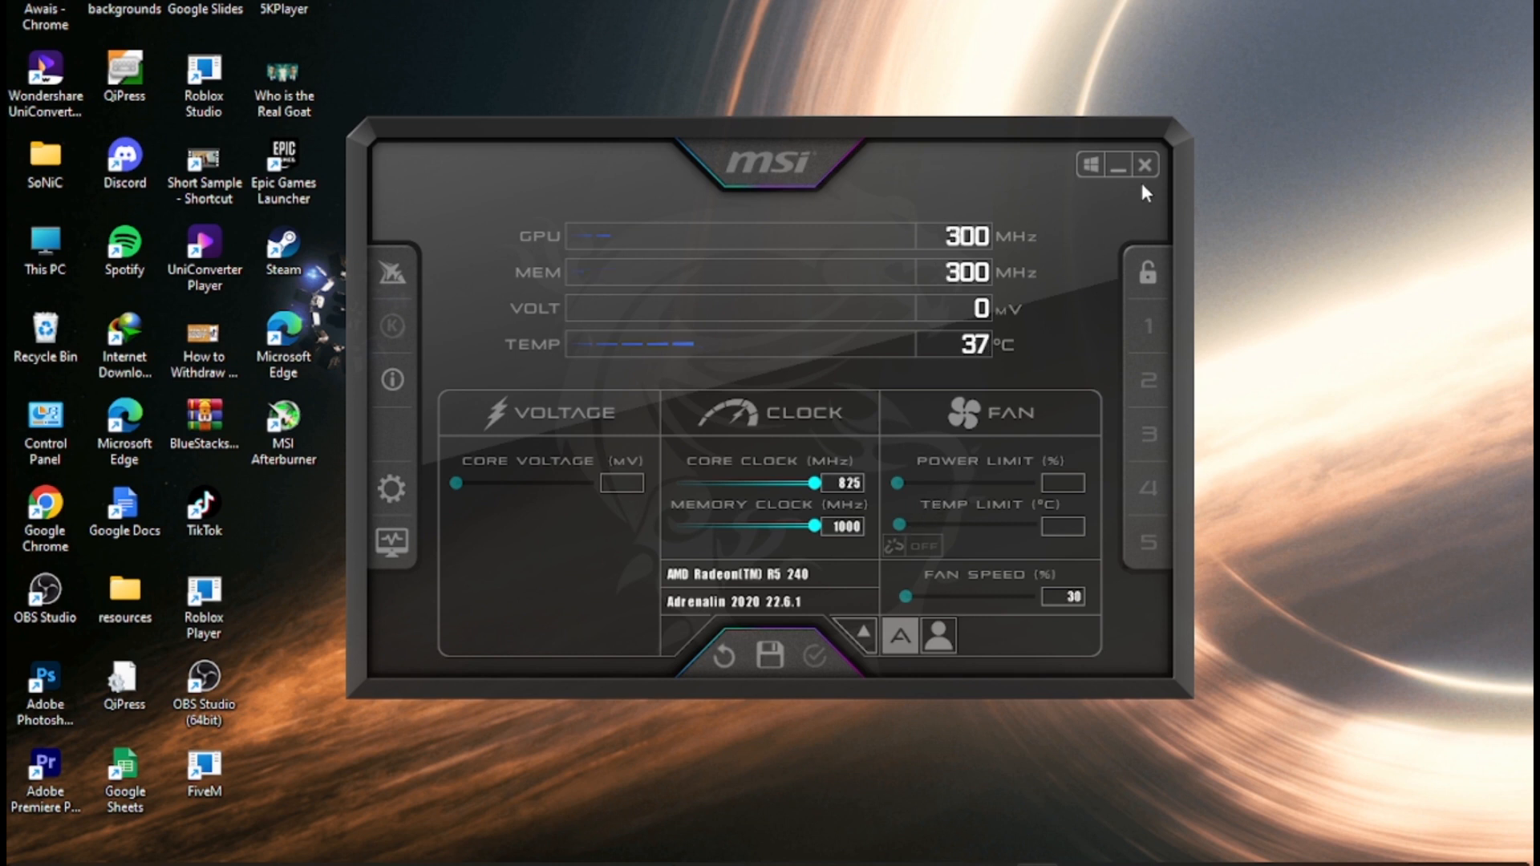